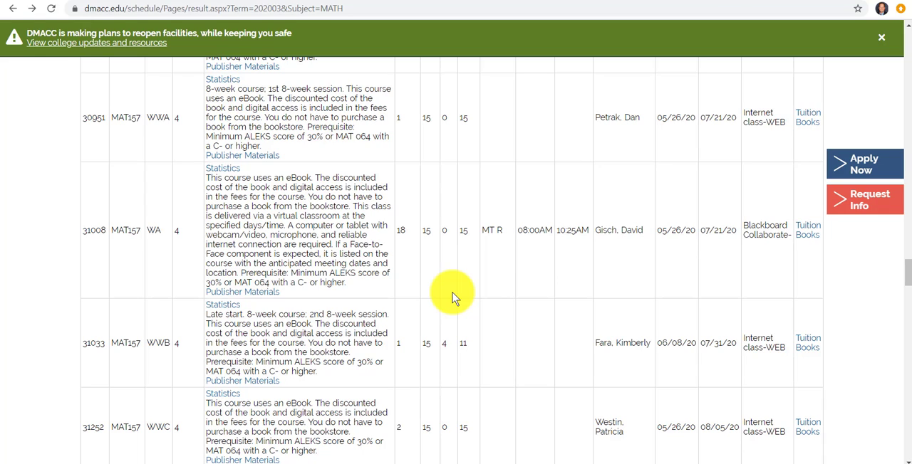
pyautogui.moveTo(441, 288)
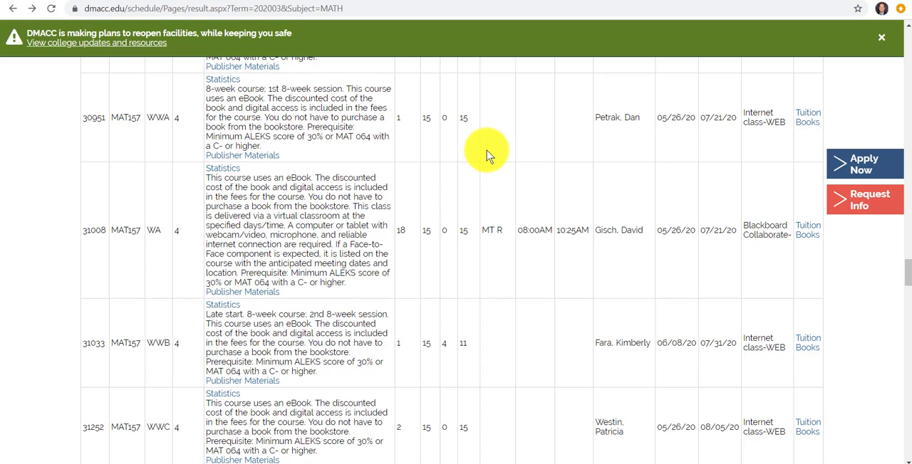
pyautogui.moveTo(242, 155)
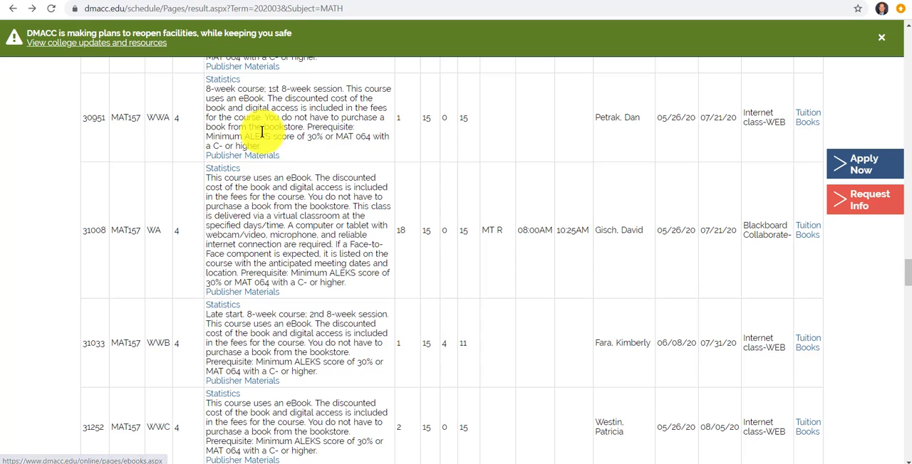
# Step: View the publisher materials details for the eBook course and look through the page
pyautogui.click(242, 156)
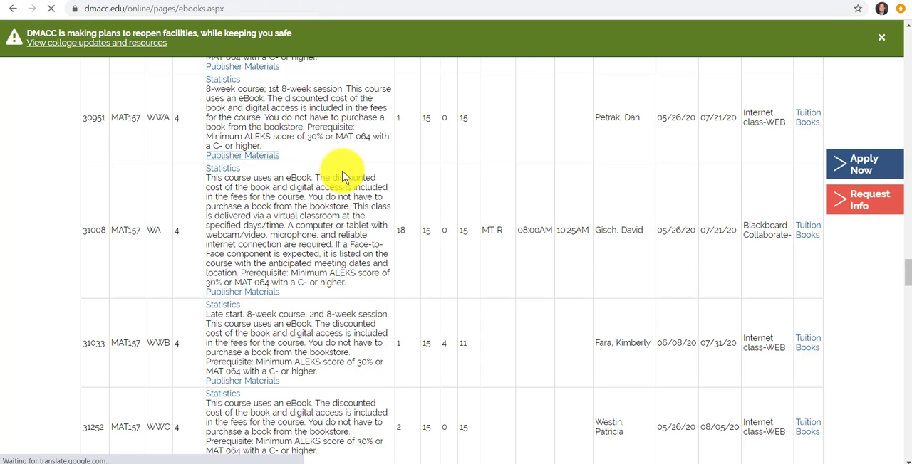
pyautogui.click(242, 155)
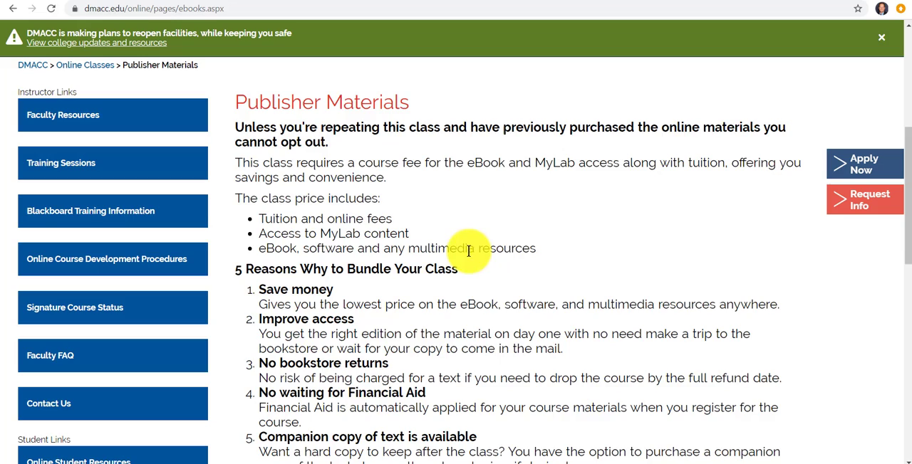
pyautogui.scroll(-3)
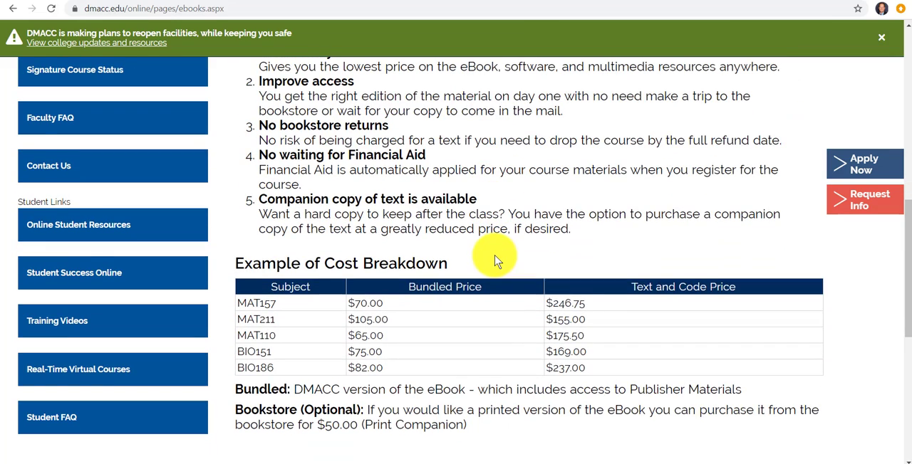
pyautogui.scroll(3)
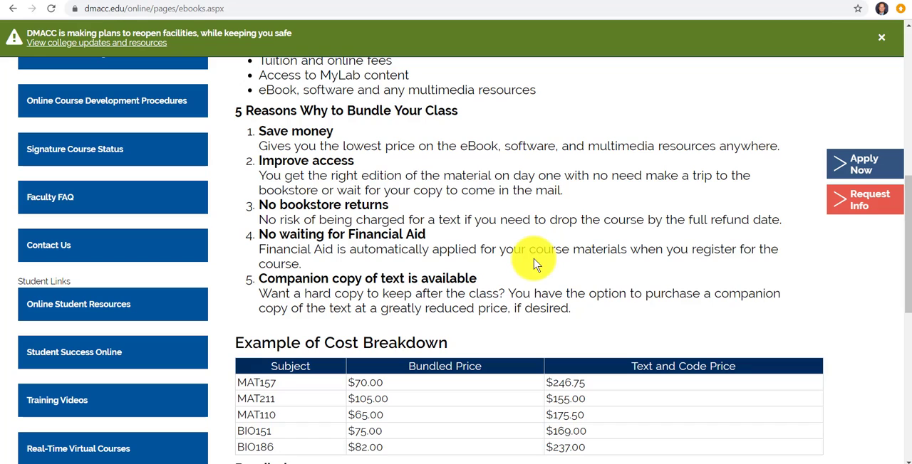
pyautogui.moveTo(533, 254)
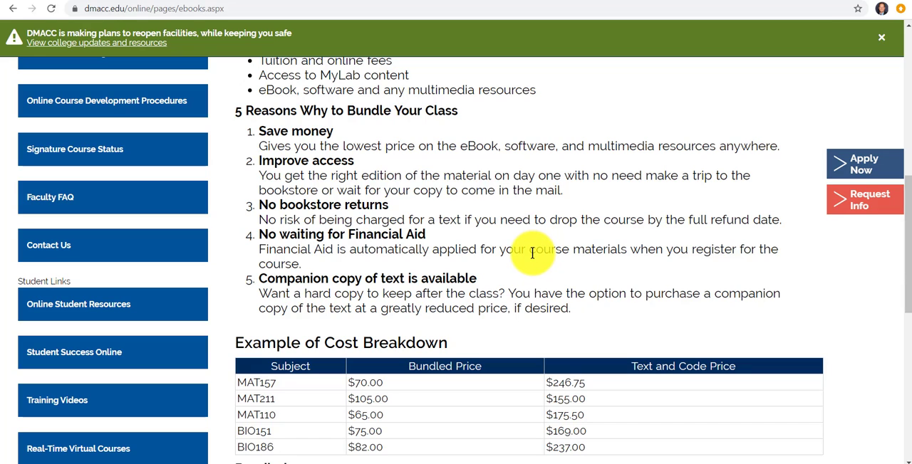
pyautogui.moveTo(476, 268)
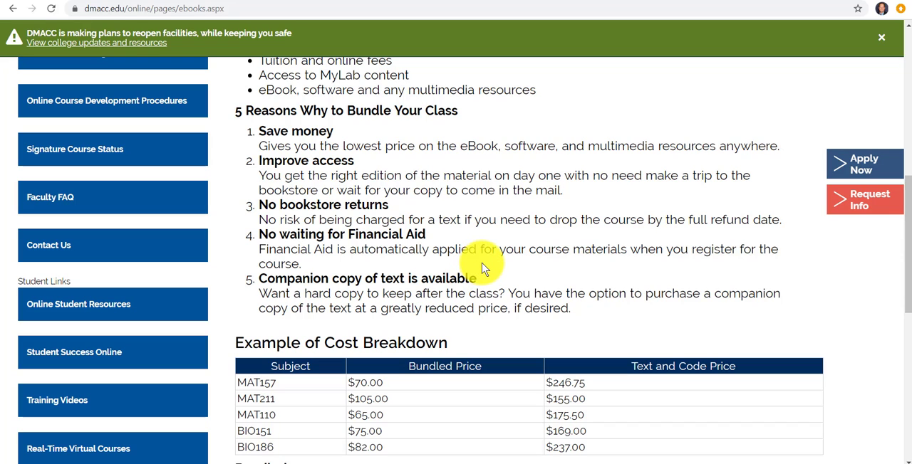
pyautogui.moveTo(538, 263)
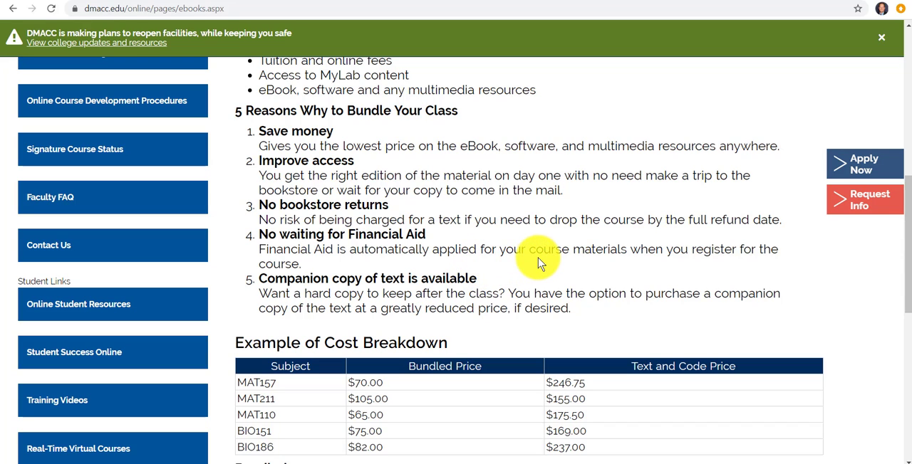
pyautogui.scroll(-3)
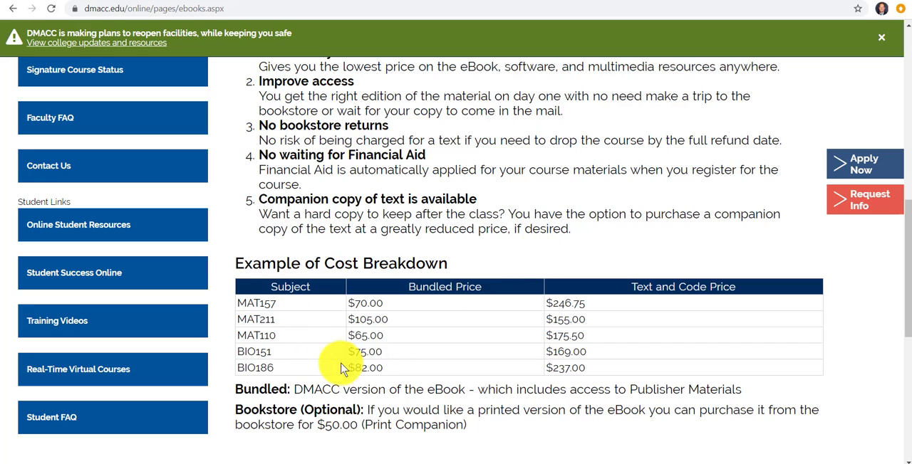
pyautogui.moveTo(357, 371)
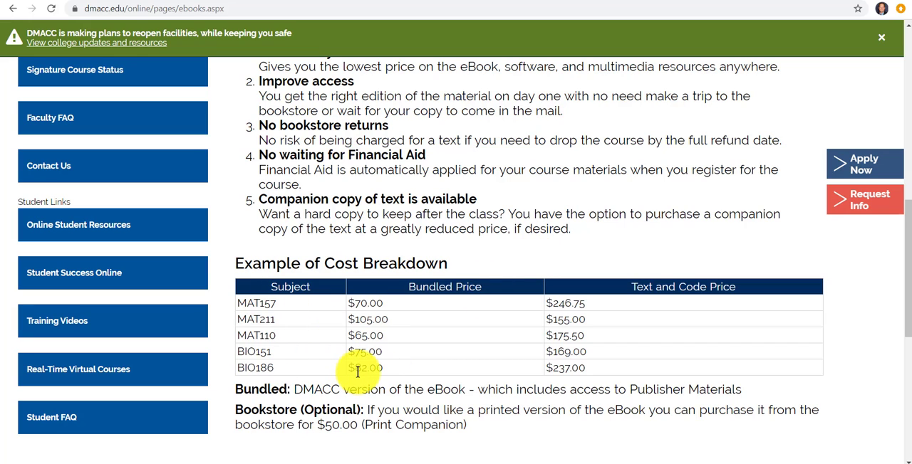
pyautogui.scroll(3)
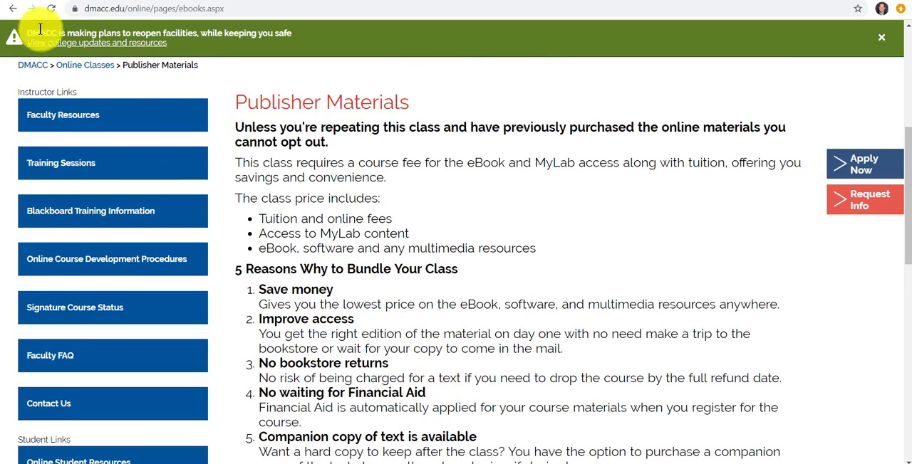
pyautogui.scroll(-3)
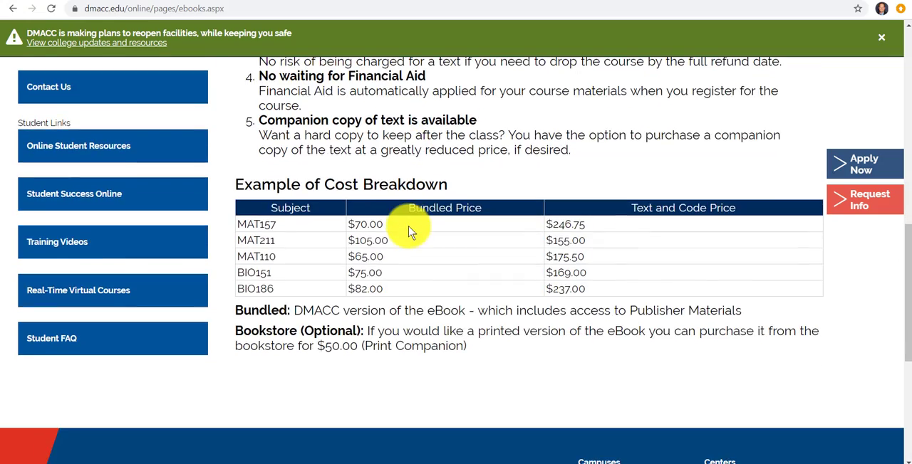
pyautogui.moveTo(421, 230)
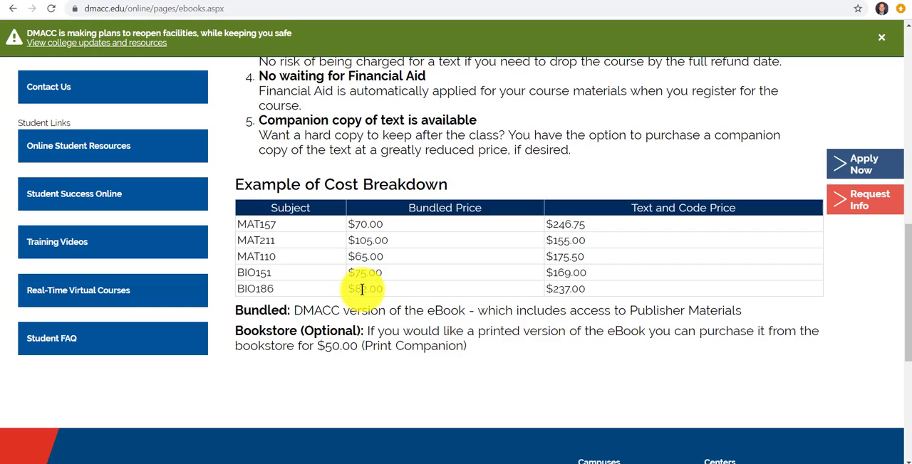
pyautogui.moveTo(365, 239)
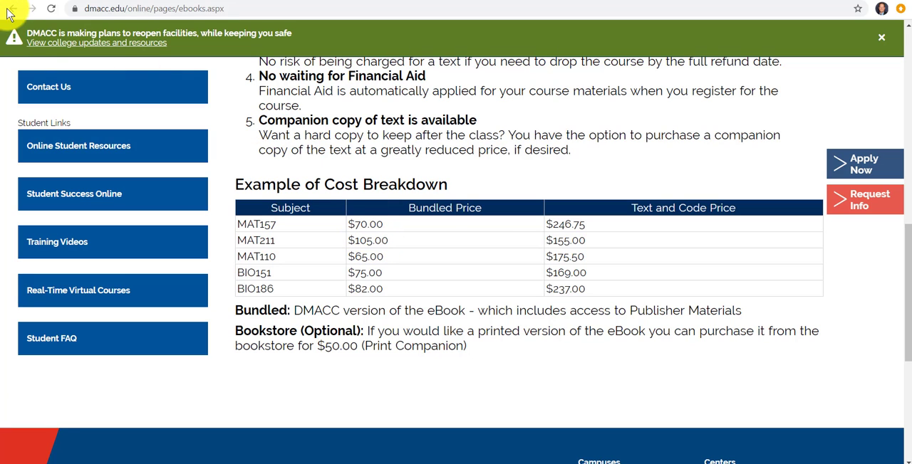
# Step: From the class schedule, view the required books for section 30951: Elementary Statistics $22.75 and MyStatLab $47.50
pyautogui.click(11, 9)
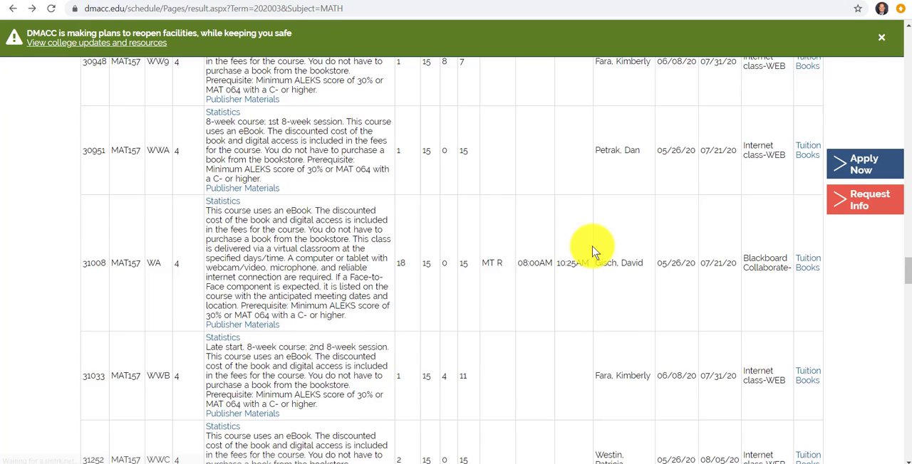
pyautogui.scroll(3)
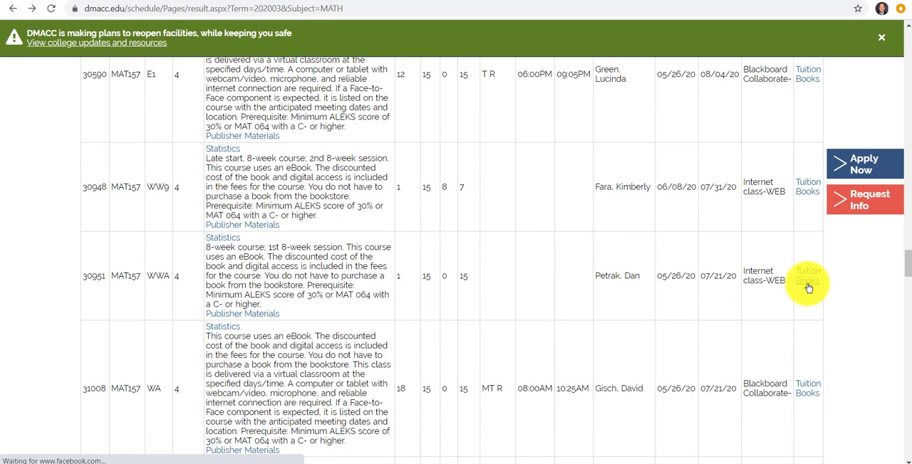
pyautogui.click(807, 277)
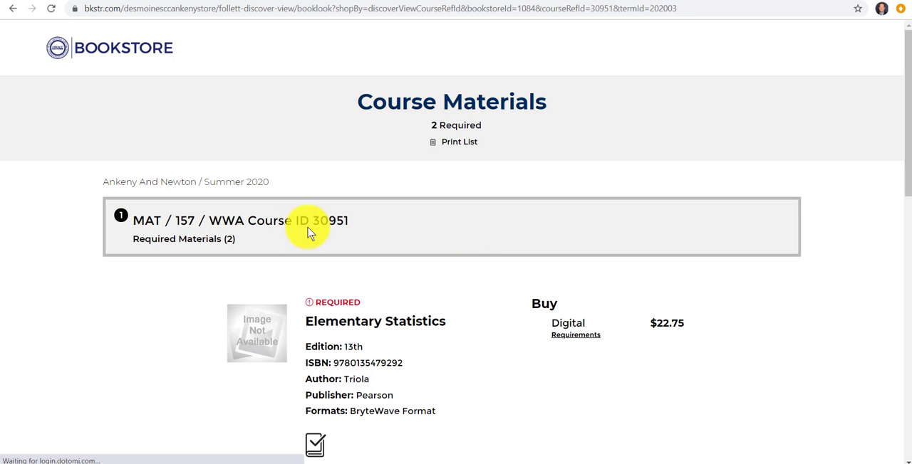
pyautogui.scroll(-3)
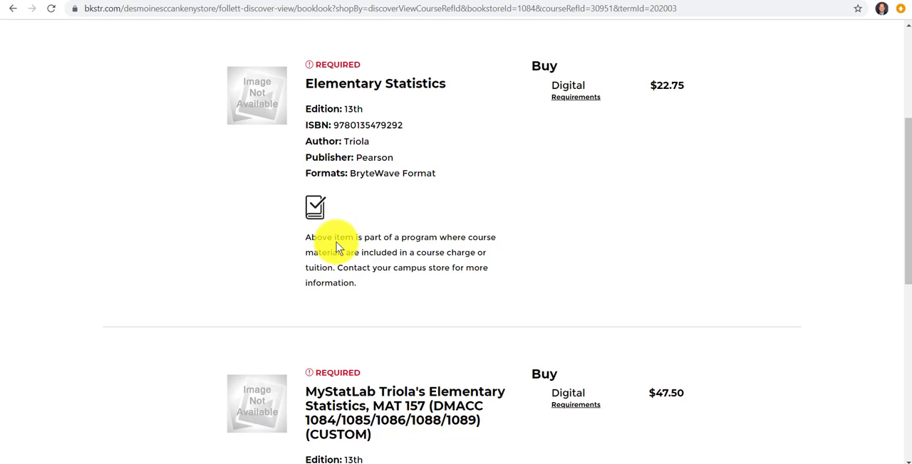
pyautogui.moveTo(490, 262)
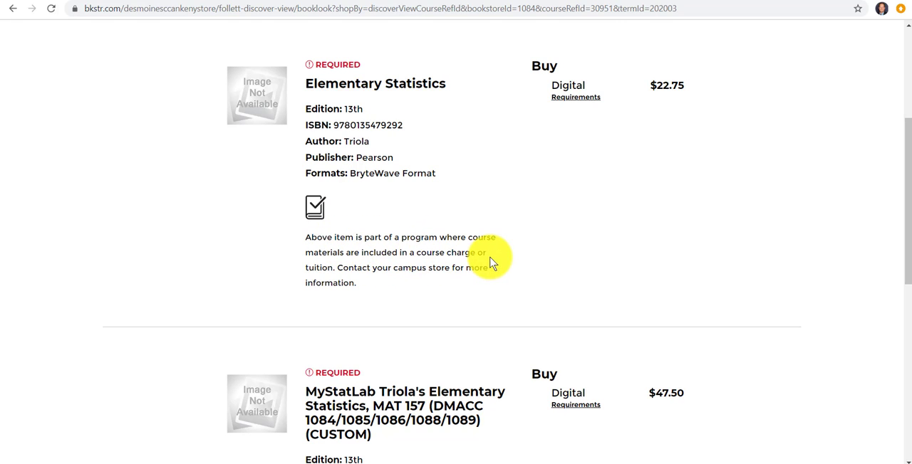
pyautogui.moveTo(469, 277)
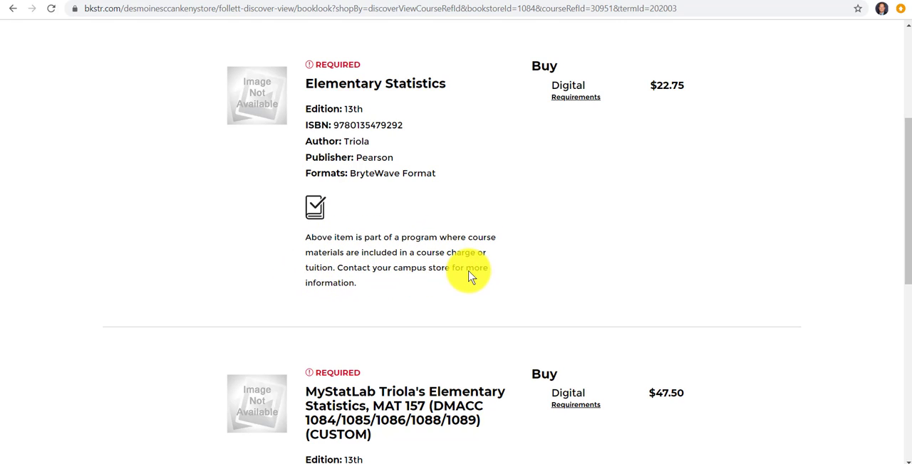
pyautogui.moveTo(414, 300)
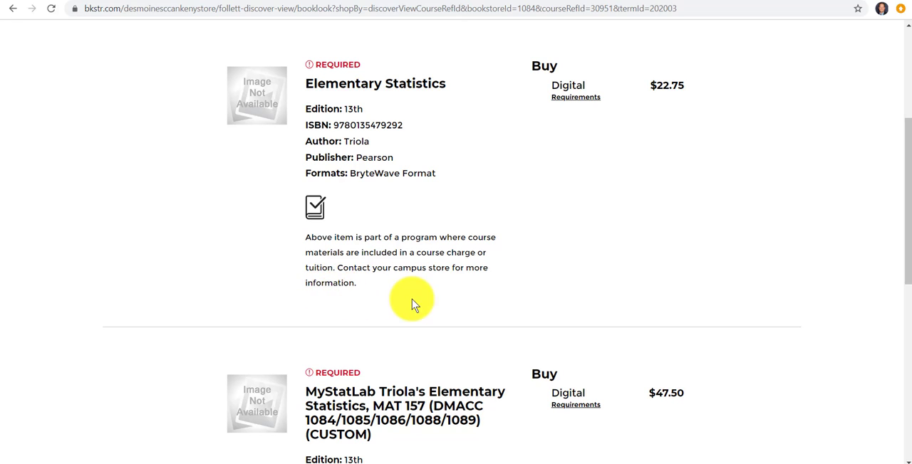
pyautogui.scroll(3)
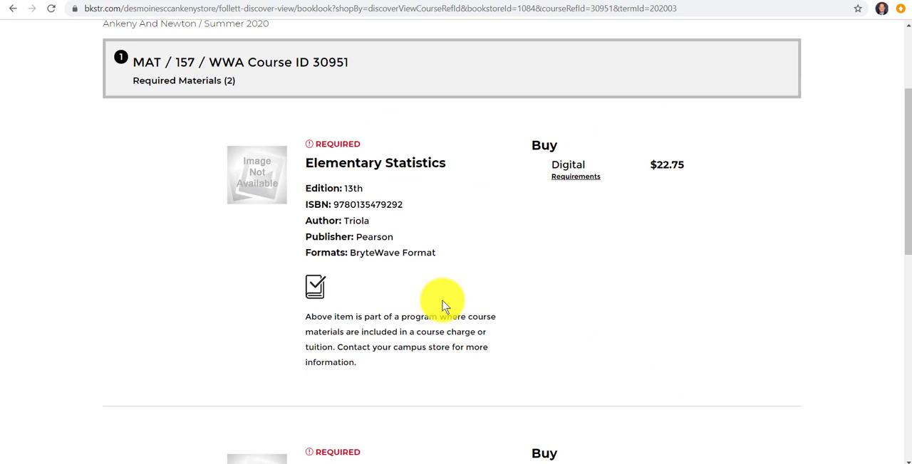
pyautogui.moveTo(669, 249)
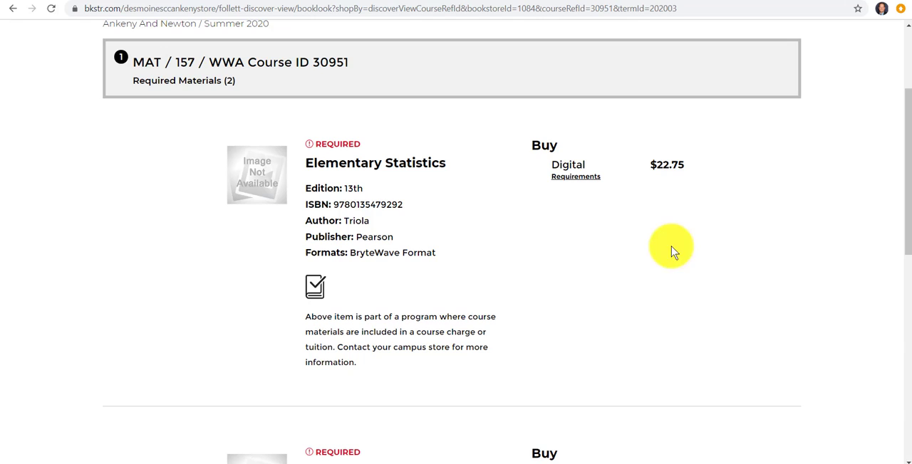
pyautogui.scroll(-3)
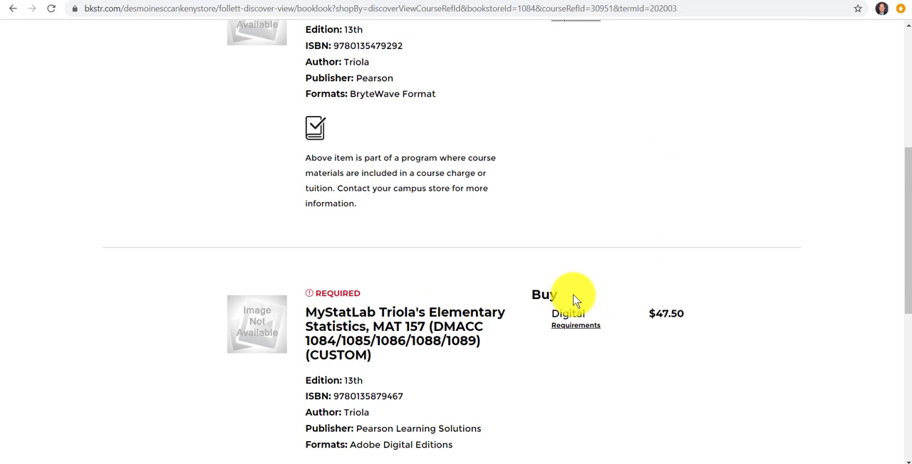
pyautogui.moveTo(527, 292)
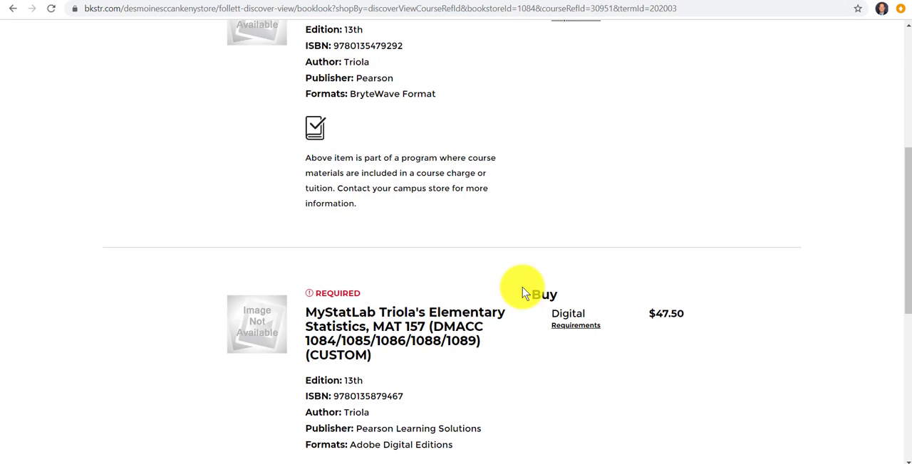
pyautogui.scroll(3)
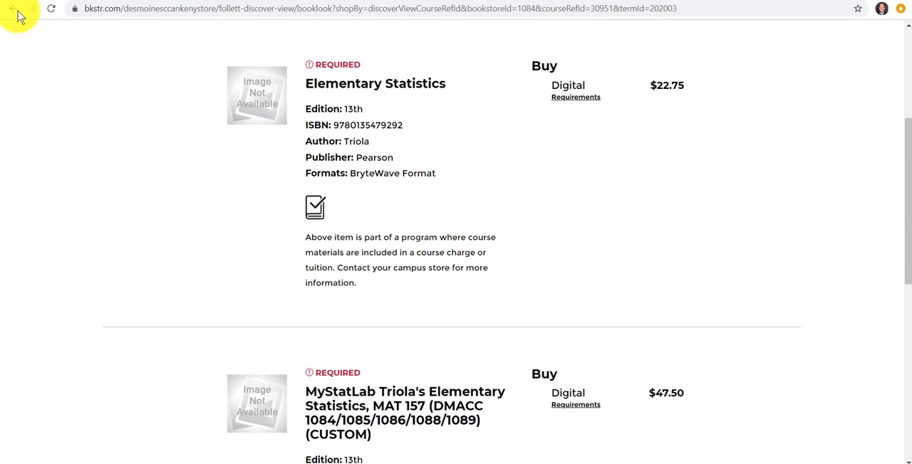
# Step: Return to the MATH class schedule listings and switch to the MAT 157 Blackboard course site
pyautogui.click(13, 9)
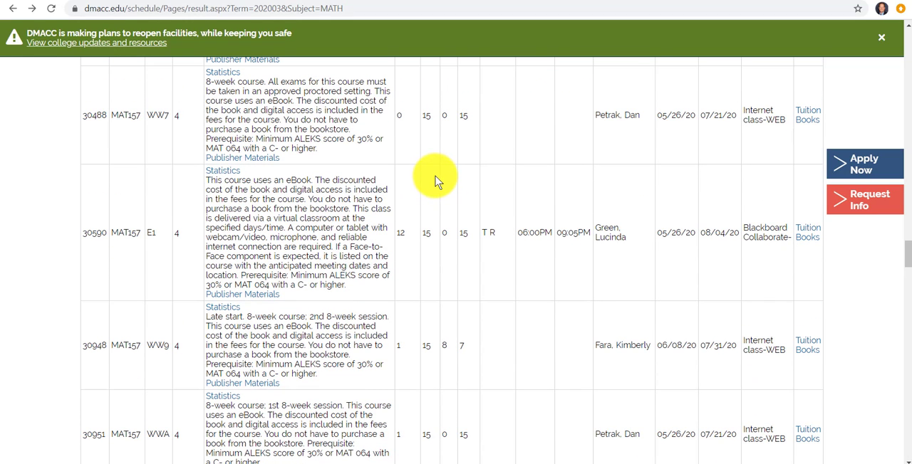
pyautogui.click(52, 9)
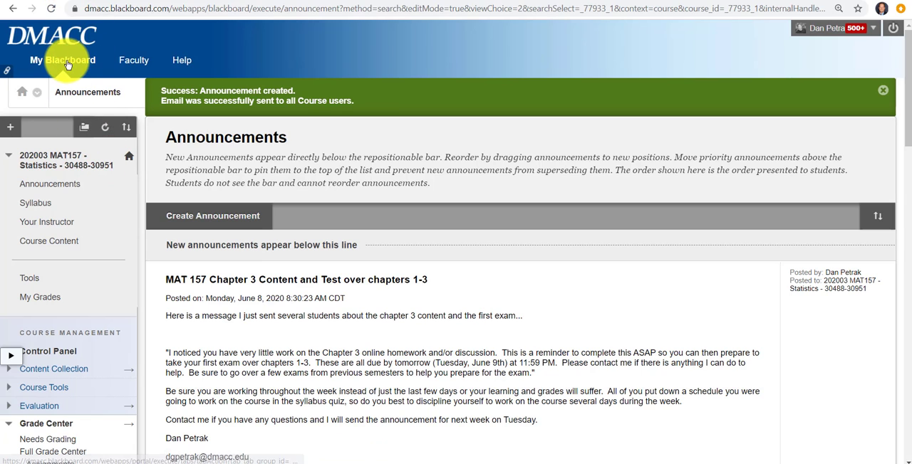
# Step: In Course Content, open the START HERE folder and reach the MyStatLab access code and Pearson eText links
pyautogui.click(62, 60)
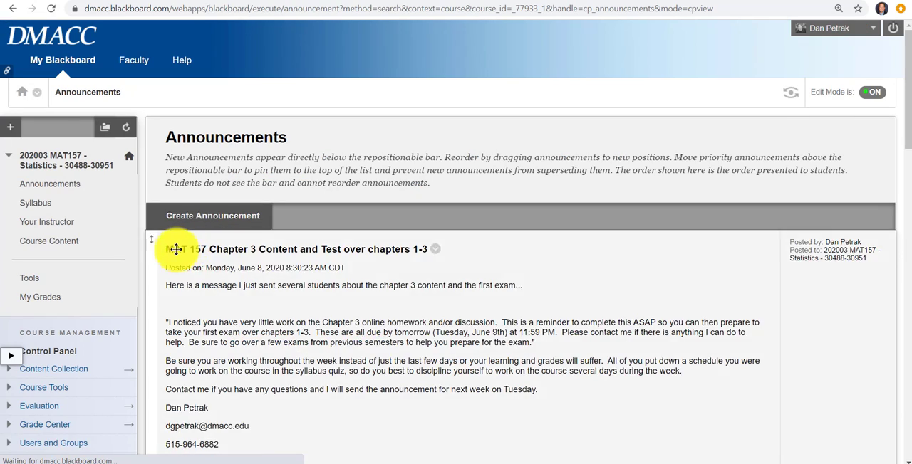
pyautogui.click(48, 241)
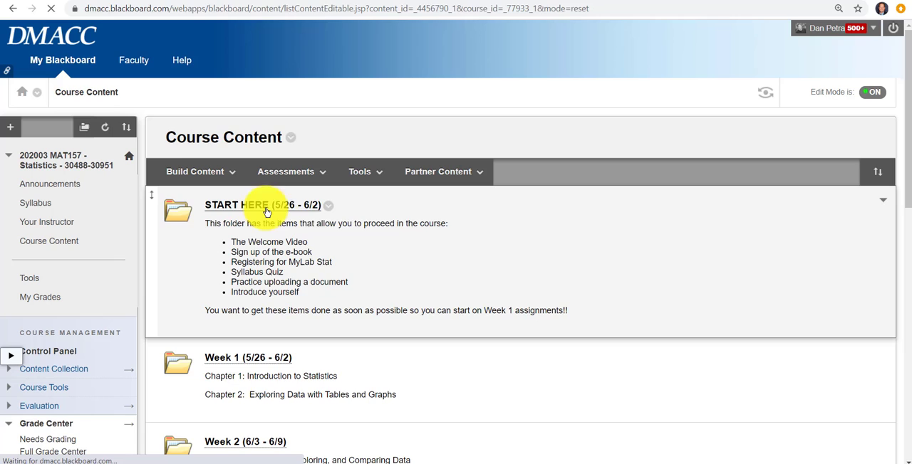
pyautogui.click(239, 205)
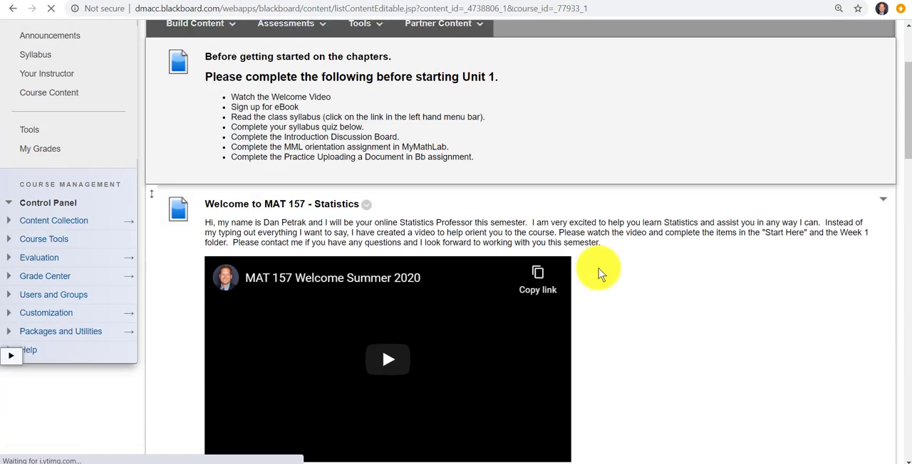
pyautogui.scroll(-3)
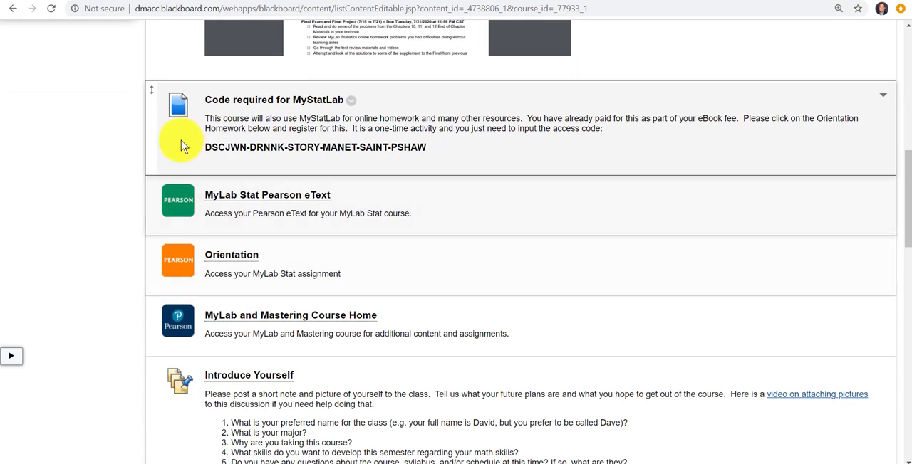
pyautogui.moveTo(406, 157)
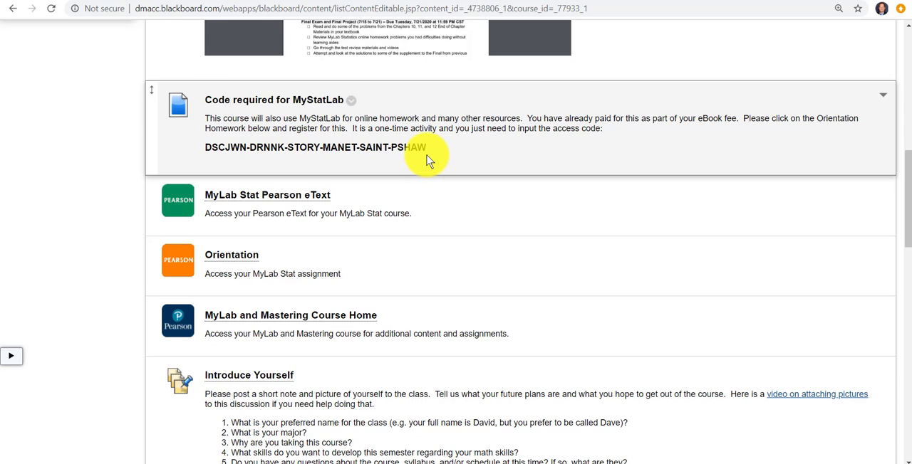
pyautogui.moveTo(433, 152)
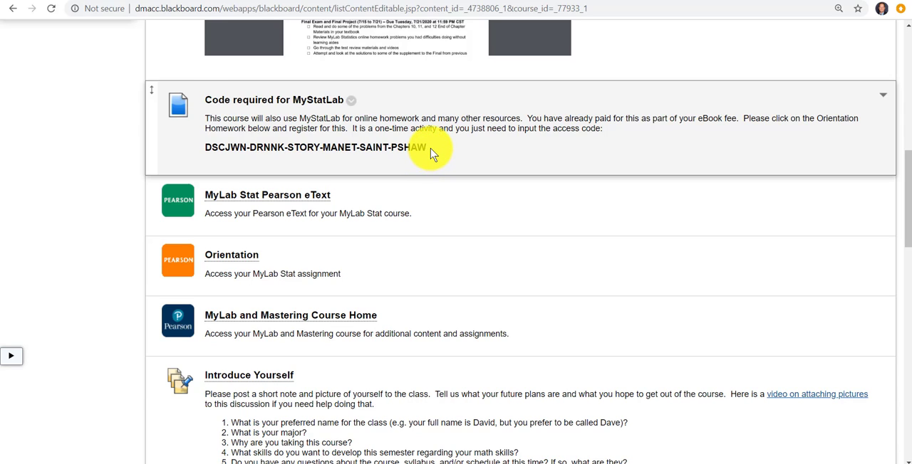
pyautogui.moveTo(349, 142)
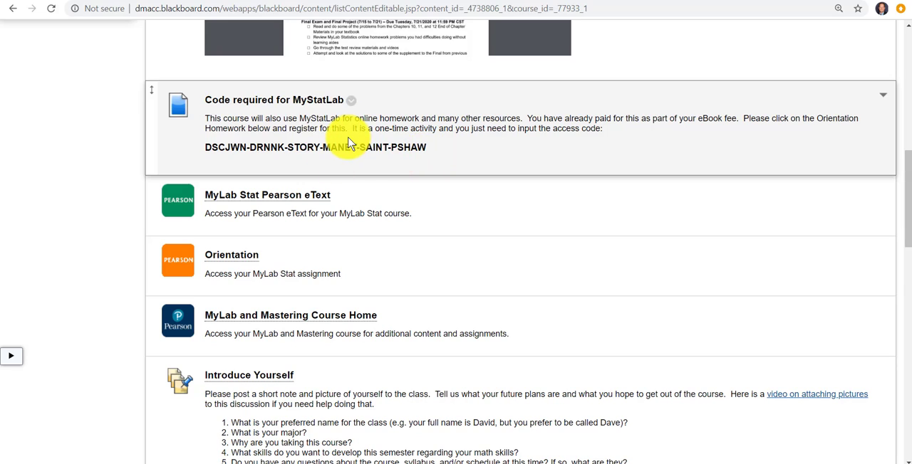
pyautogui.moveTo(353, 142)
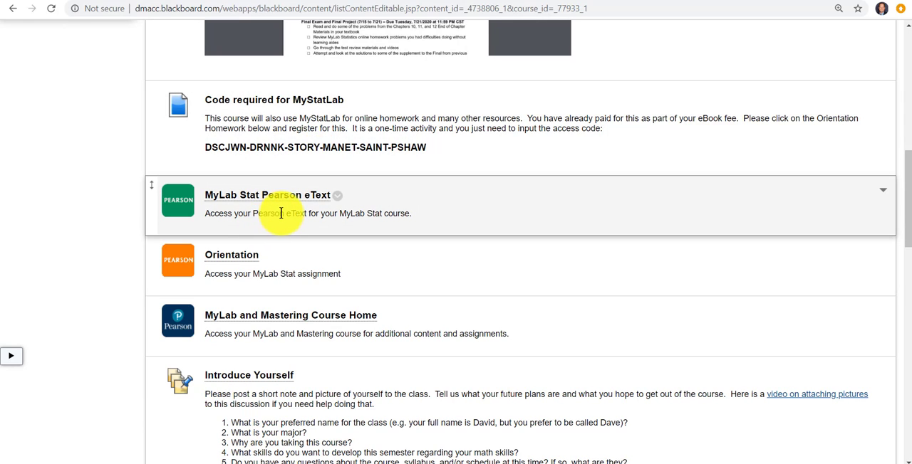
pyautogui.moveTo(282, 200)
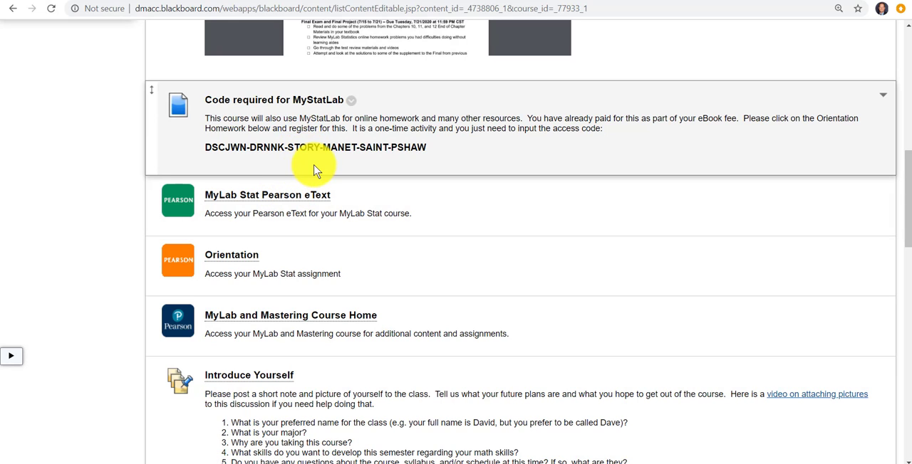
pyautogui.moveTo(283, 256)
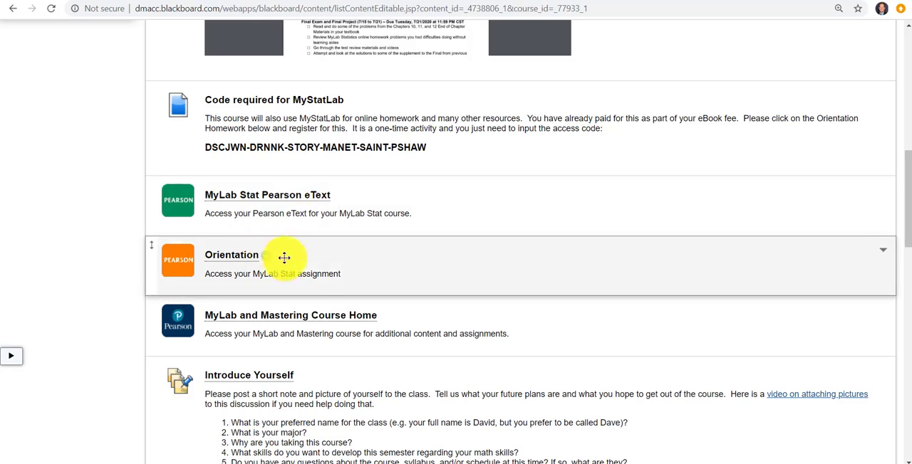
pyautogui.scroll(-3)
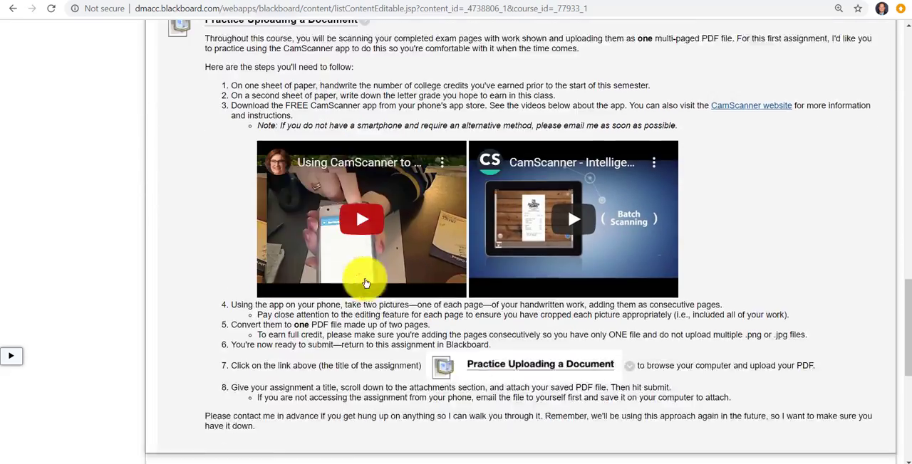
# Step: Open the IncludED eBook Opt-out Form from the eBook and Publisher Materials item
pyautogui.scroll(-3)
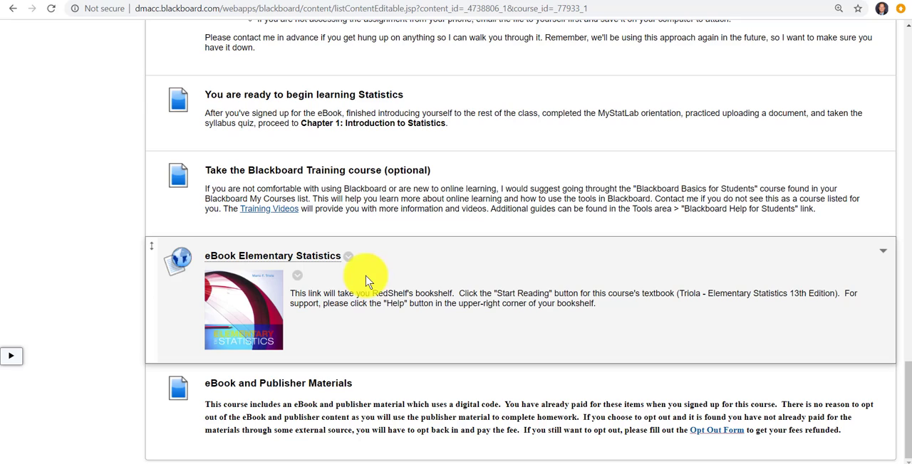
pyautogui.moveTo(344, 319)
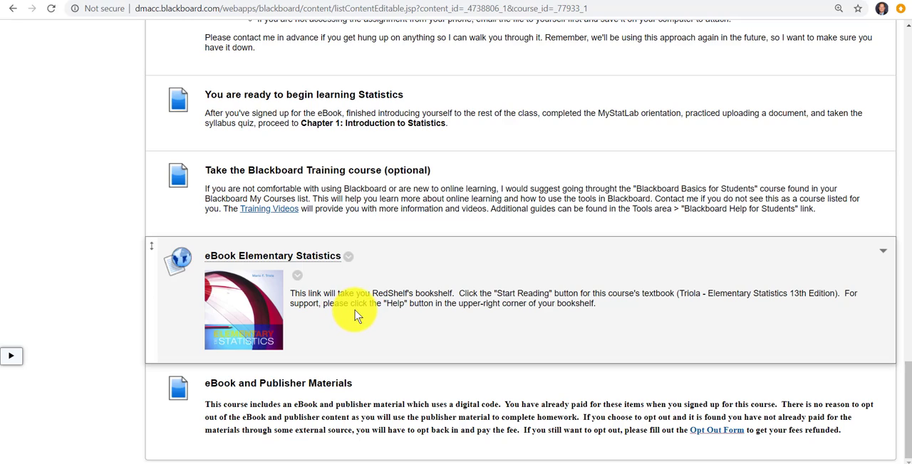
pyautogui.moveTo(359, 316)
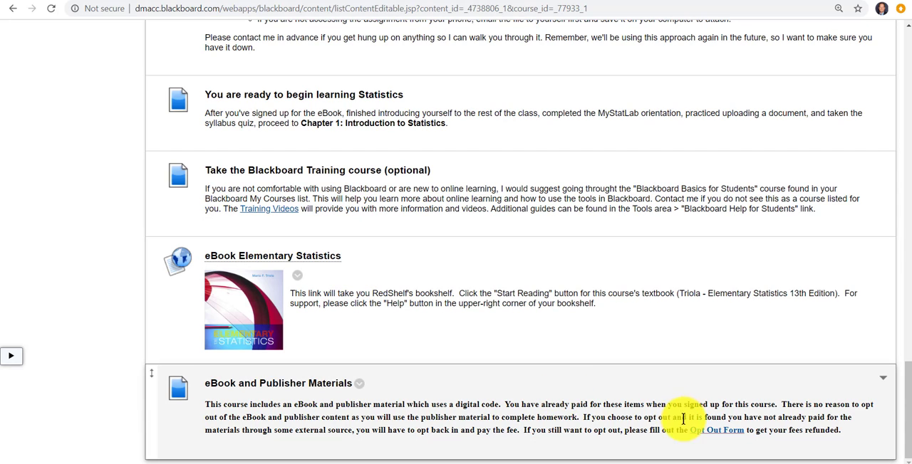
pyautogui.moveTo(705, 438)
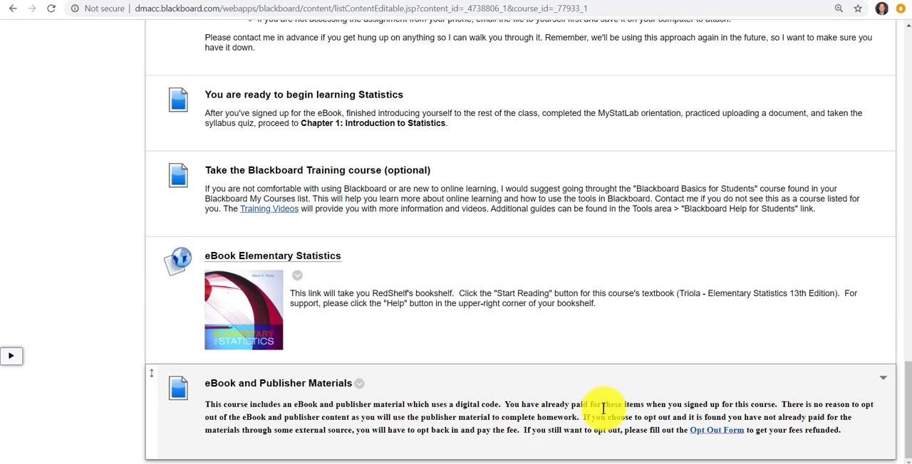
pyautogui.moveTo(598, 404)
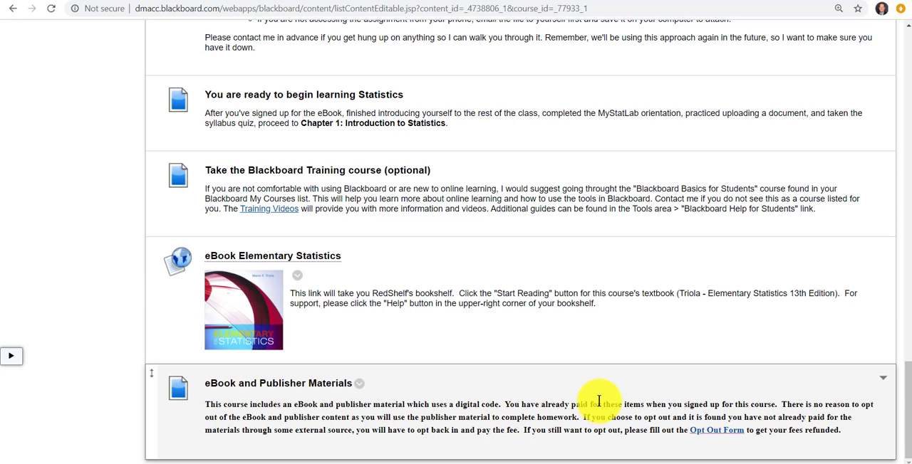
pyautogui.moveTo(598, 387)
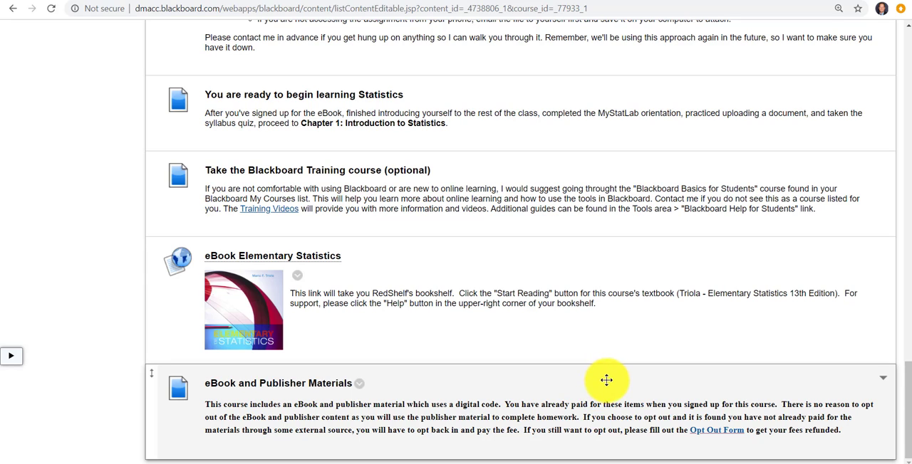
pyautogui.moveTo(684, 413)
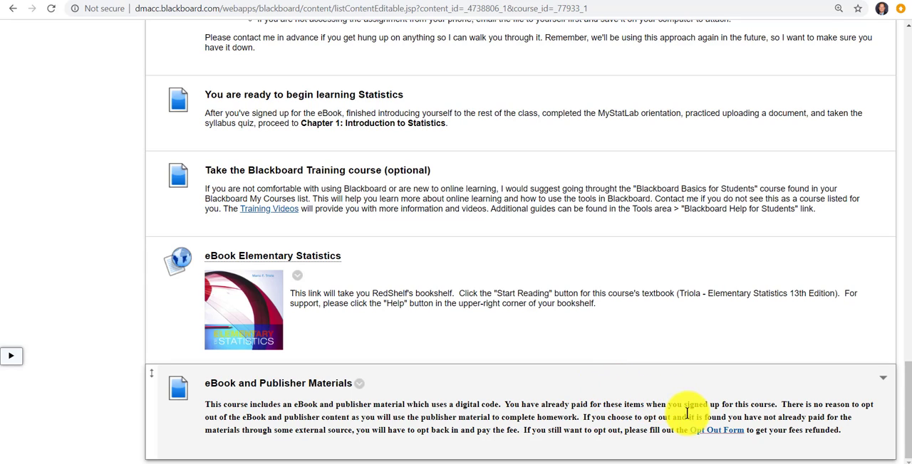
pyautogui.click(712, 431)
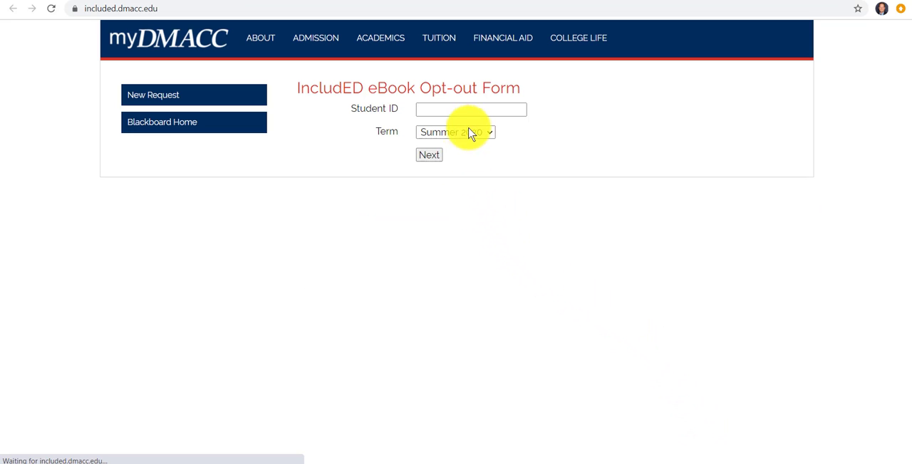
pyautogui.moveTo(490, 158)
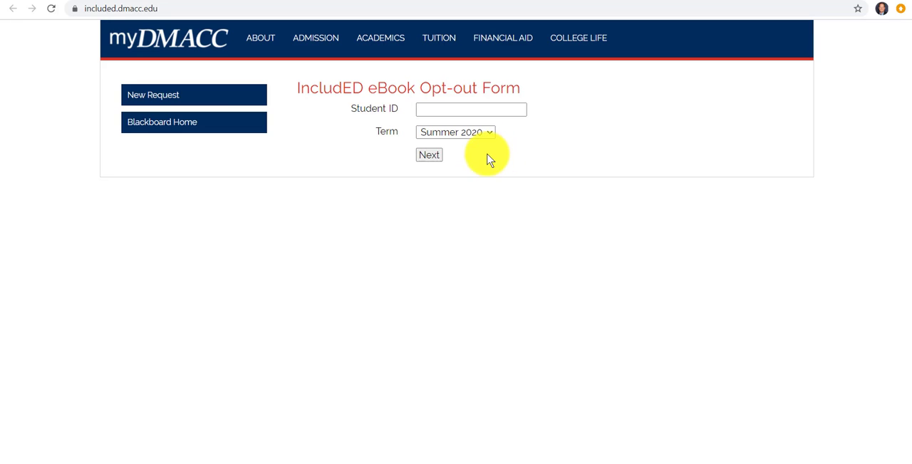
pyautogui.moveTo(501, 154)
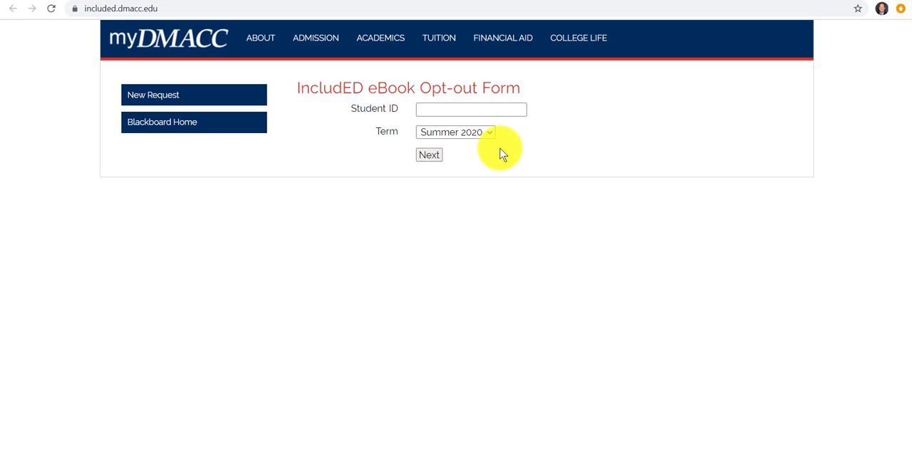
pyautogui.moveTo(510, 155)
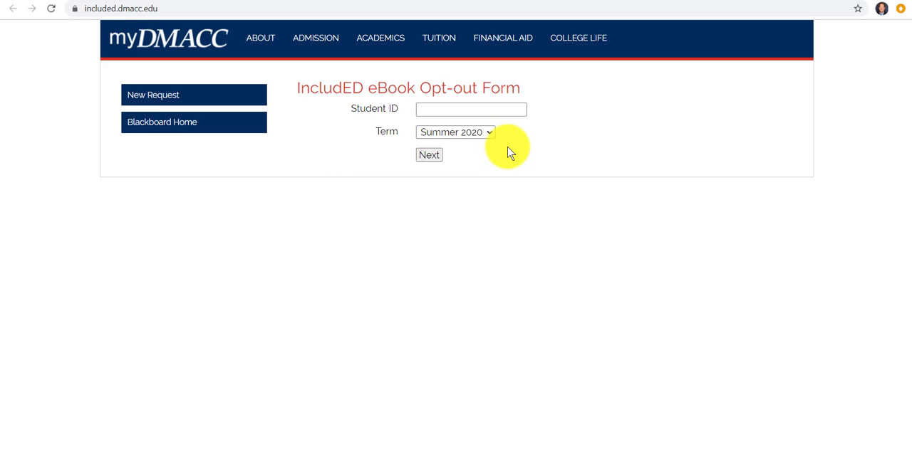
pyautogui.moveTo(515, 156)
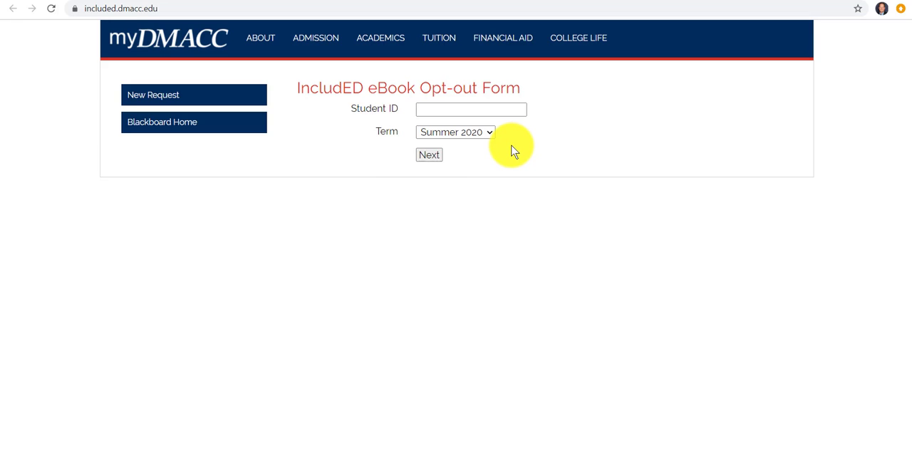
pyautogui.moveTo(518, 146)
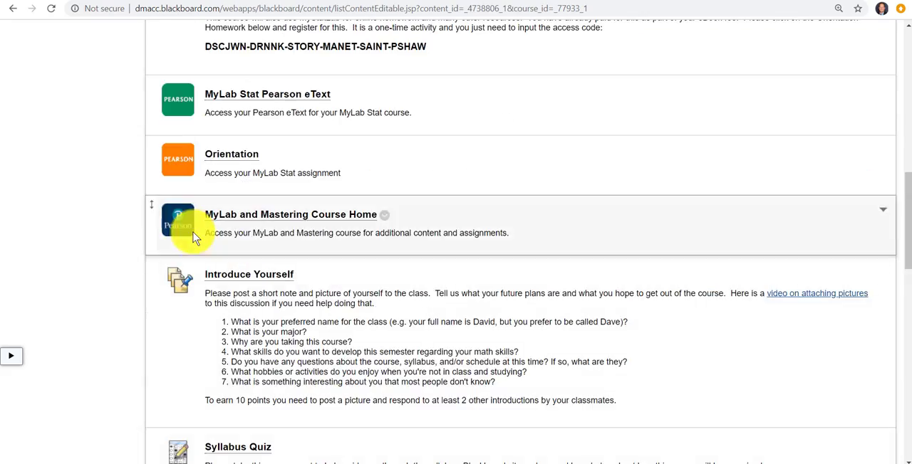
pyautogui.scroll(3)
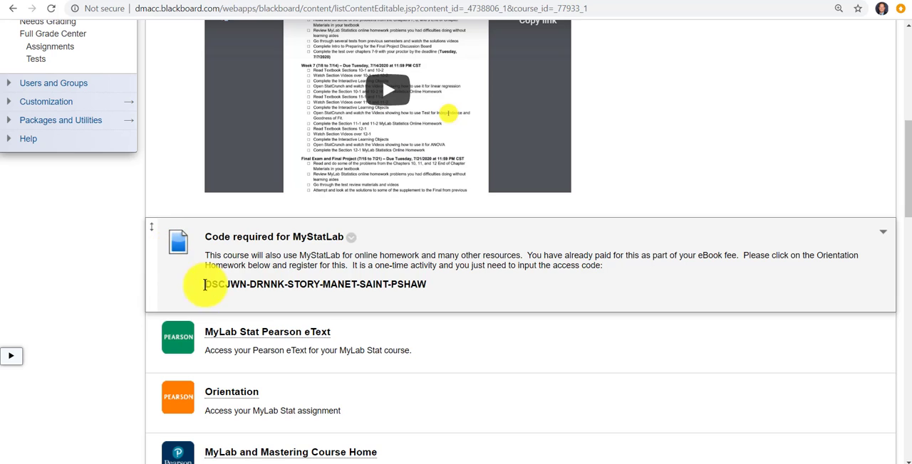
pyautogui.scroll(3)
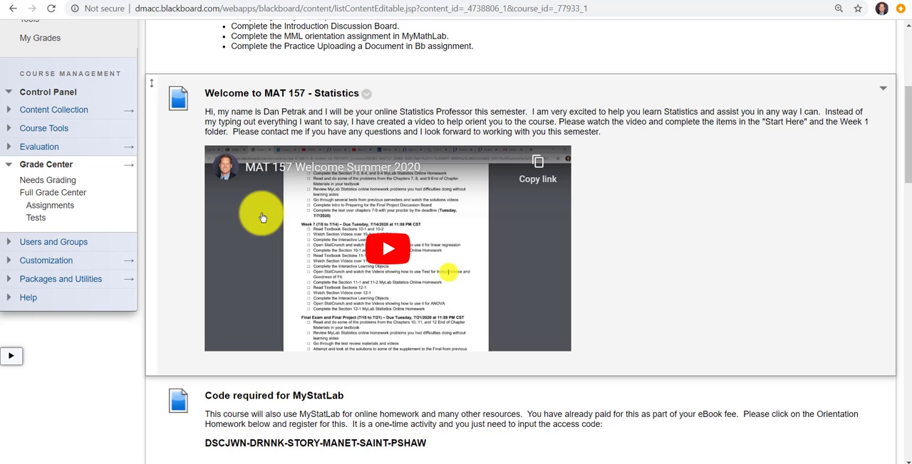
pyautogui.moveTo(581, 342)
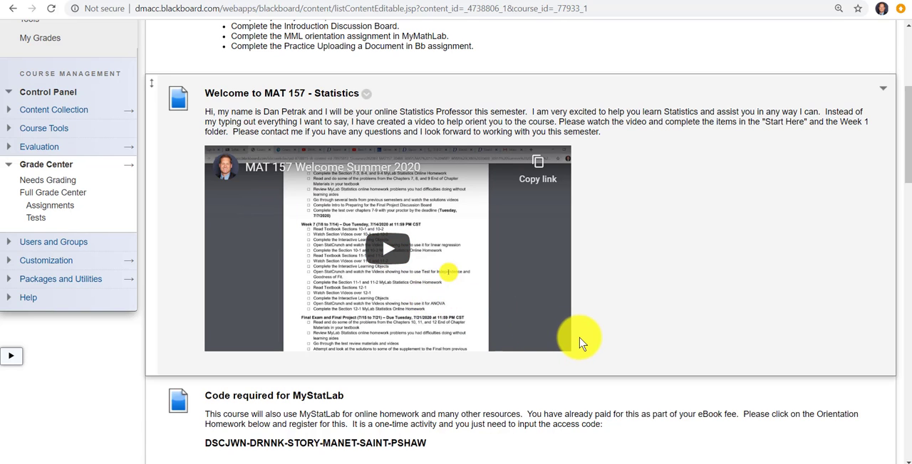
pyautogui.scroll(-3)
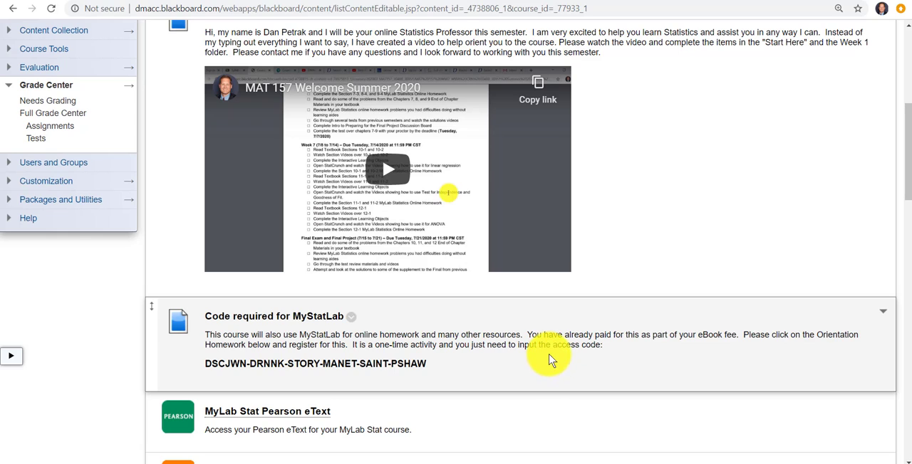
pyautogui.moveTo(555, 347)
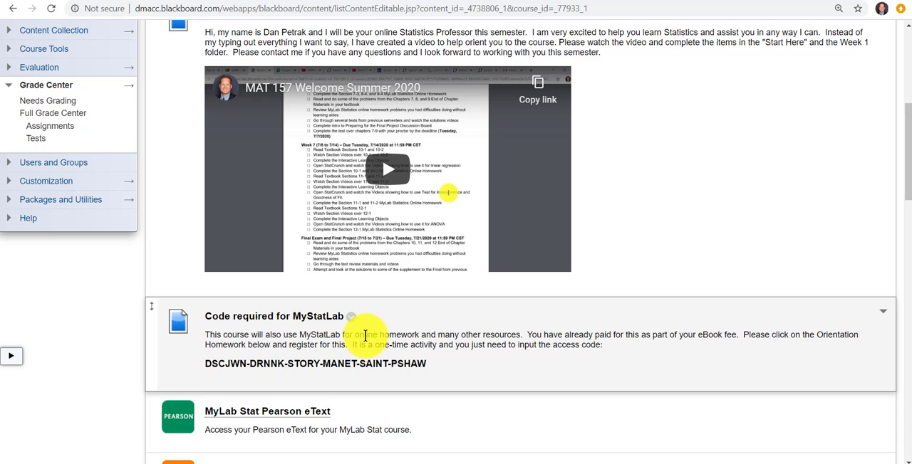
pyautogui.moveTo(376, 327)
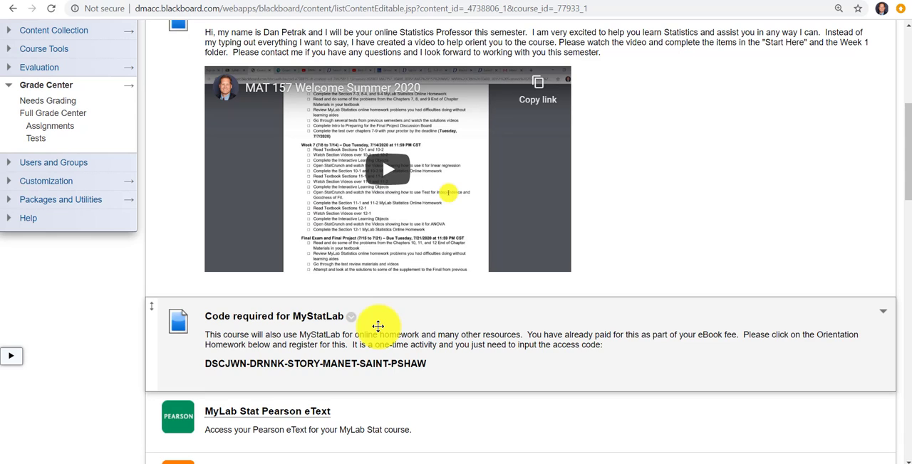
pyautogui.moveTo(445, 347)
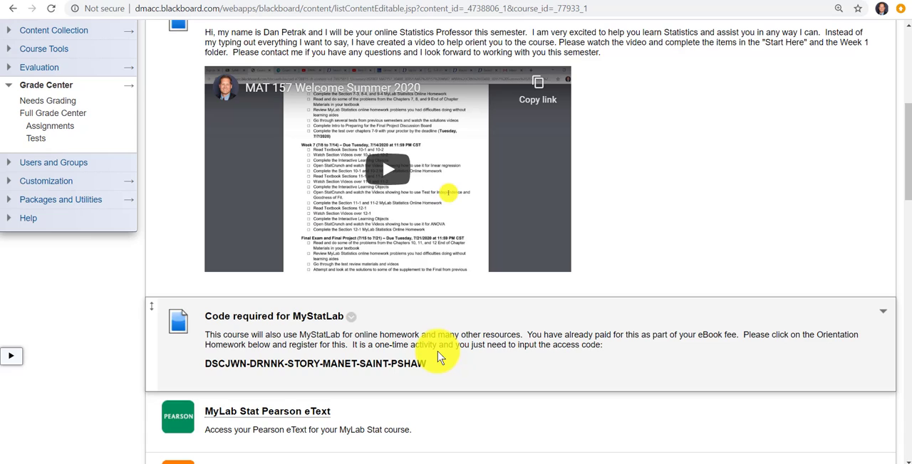
pyautogui.moveTo(445, 360)
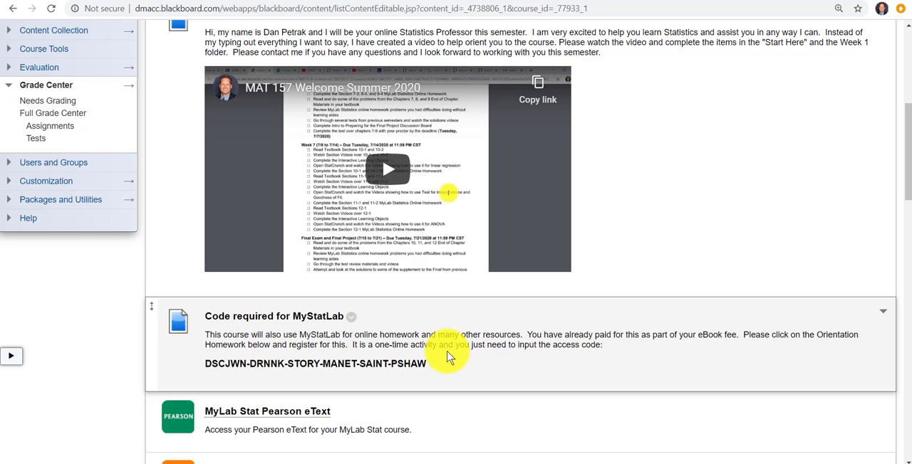
pyautogui.moveTo(470, 356)
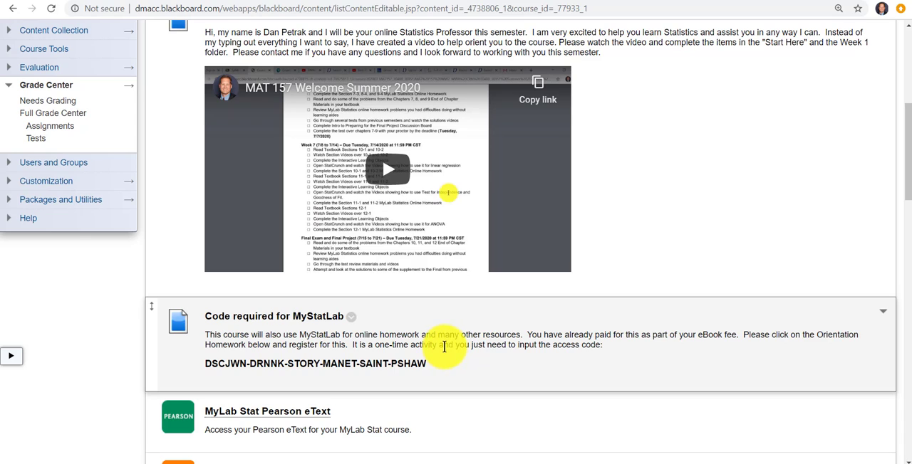
pyautogui.moveTo(440, 341)
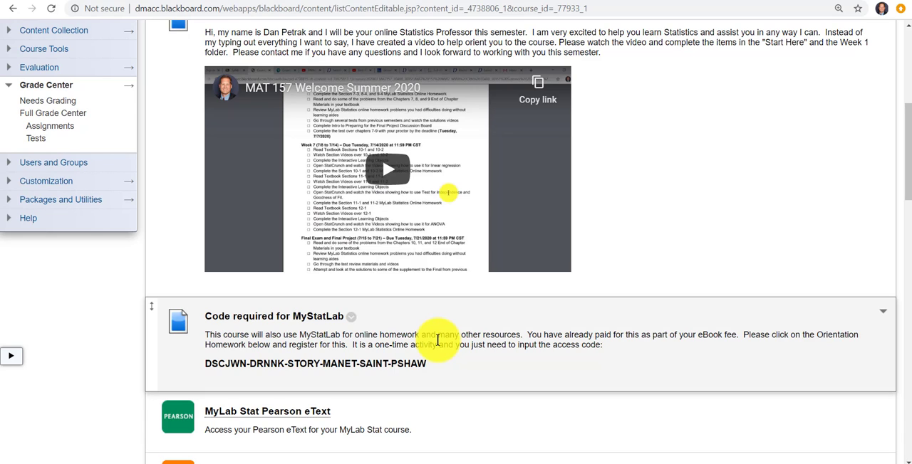
pyautogui.moveTo(461, 345)
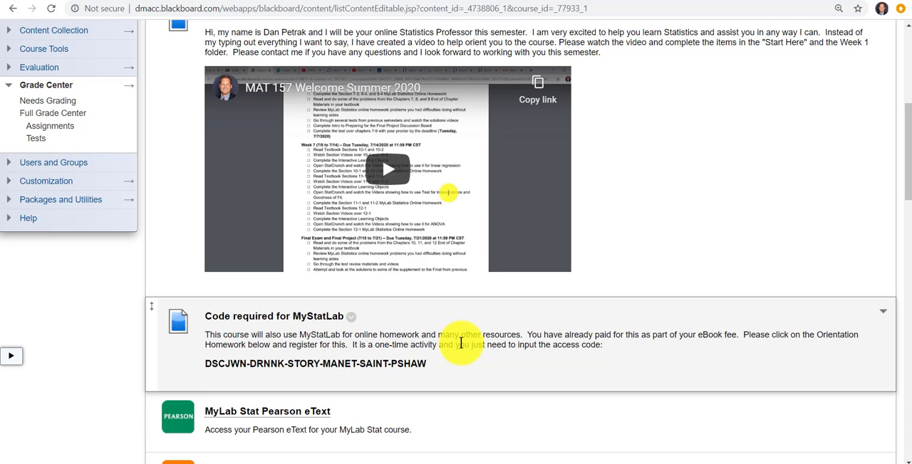
pyautogui.moveTo(476, 359)
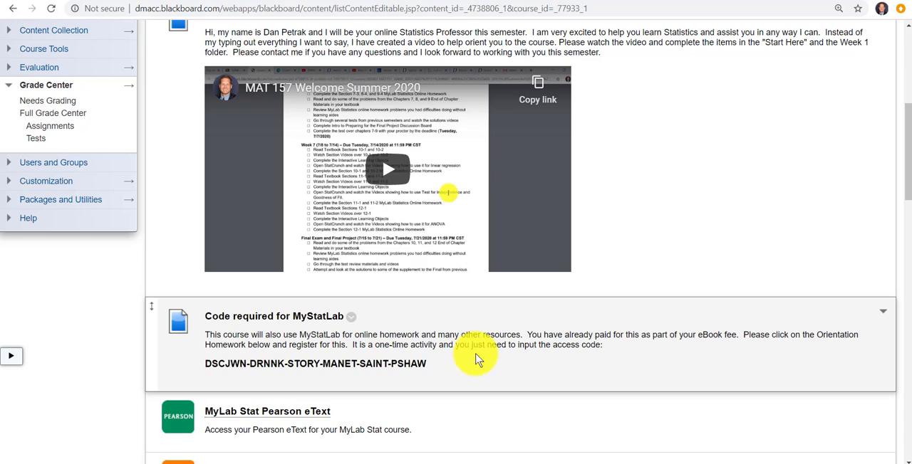
pyautogui.moveTo(582, 424)
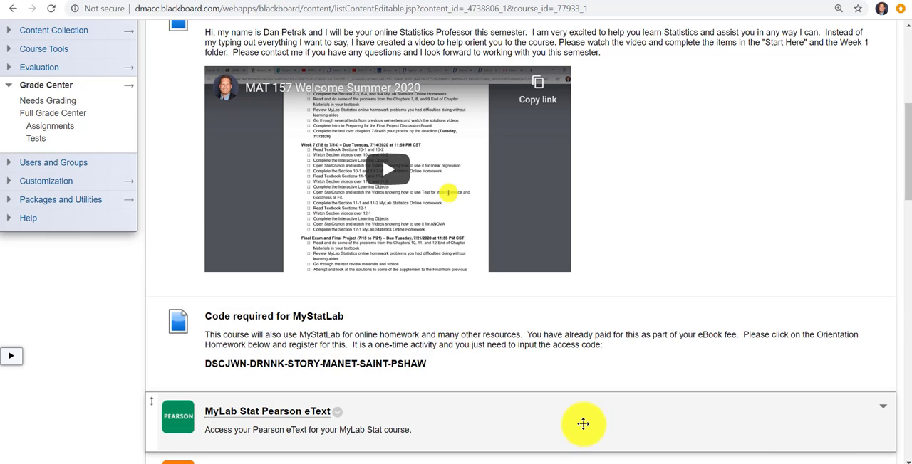